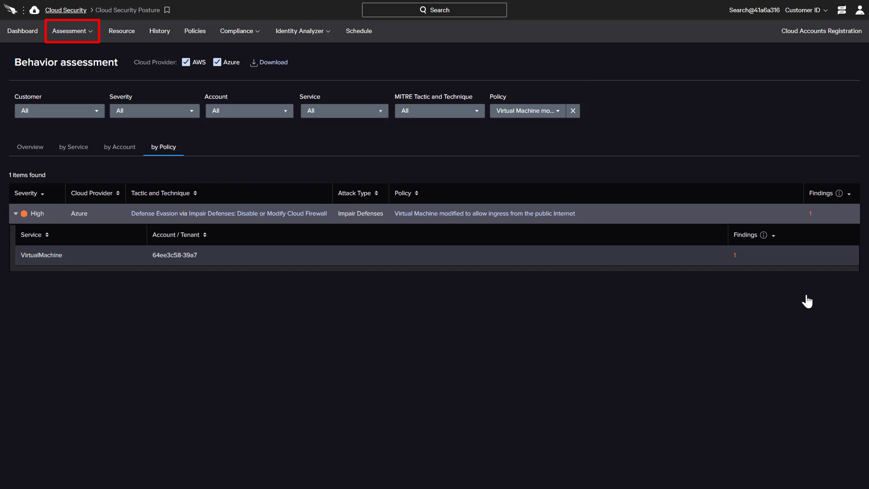
mouse_move(740, 261)
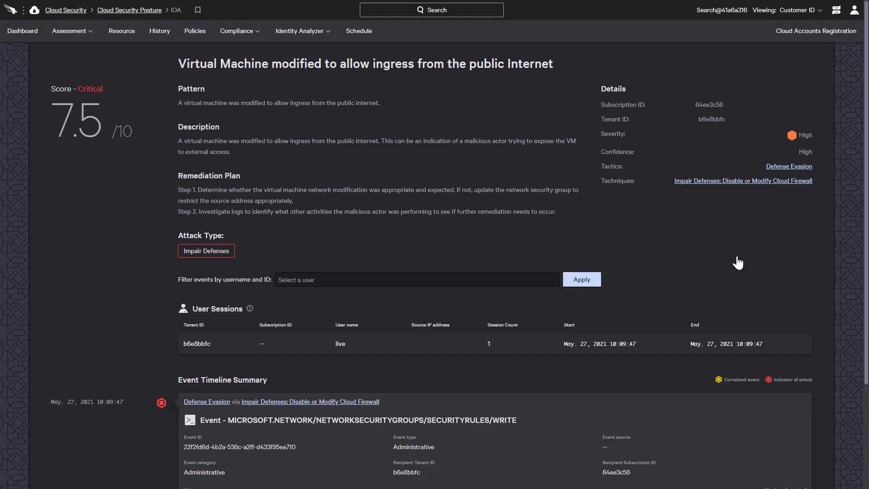
mouse_move(740, 261)
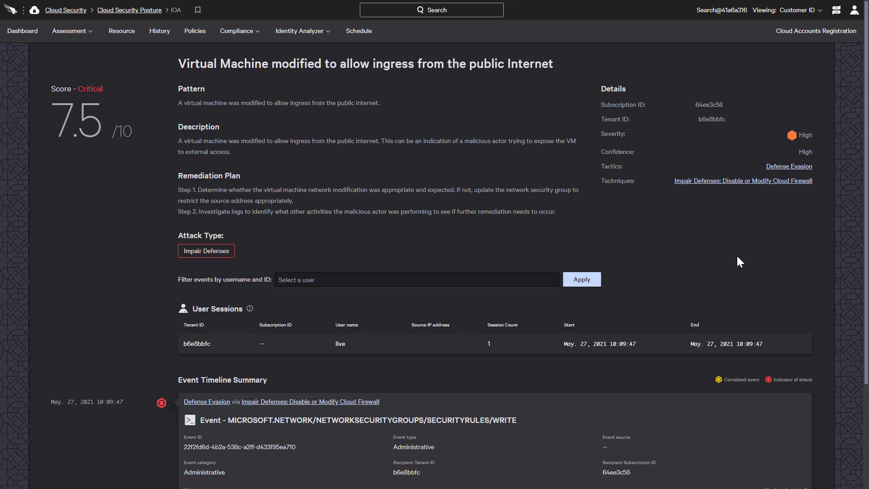
mouse_move(204, 45)
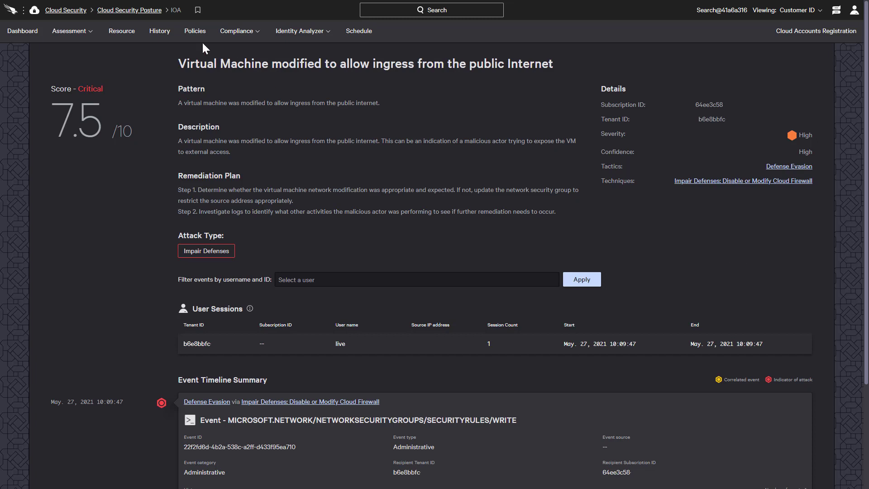
Step: Go to the Policies page listing AWS ACM policies with compliance and severity
left_click(195, 30)
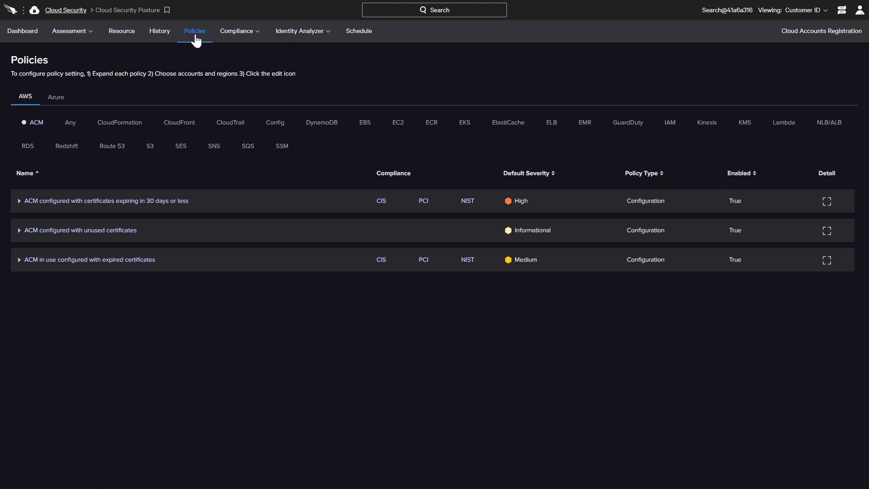
Step: Show Azure policies filtered to the Virtual Machine service
left_click(55, 96)
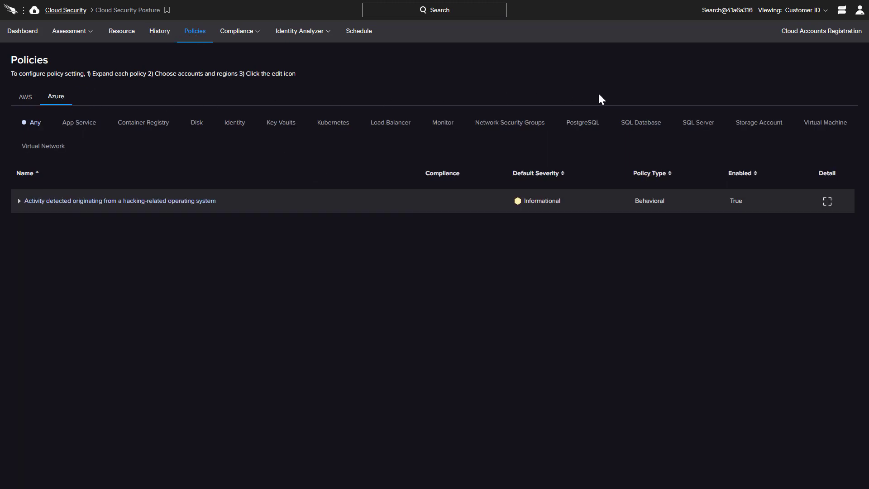
left_click(825, 123)
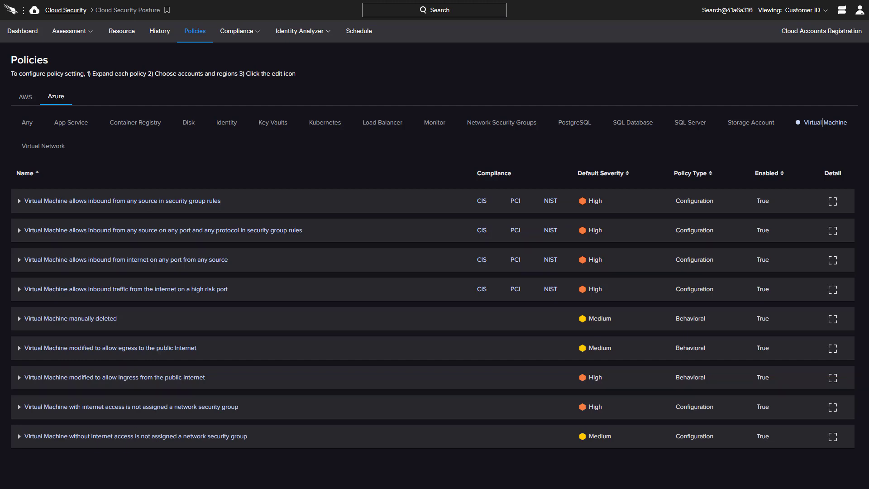
Step: Review the 'Virtual Machine allows inbound from internet on any port' policy, then return to Dashboard
left_click(832, 258)
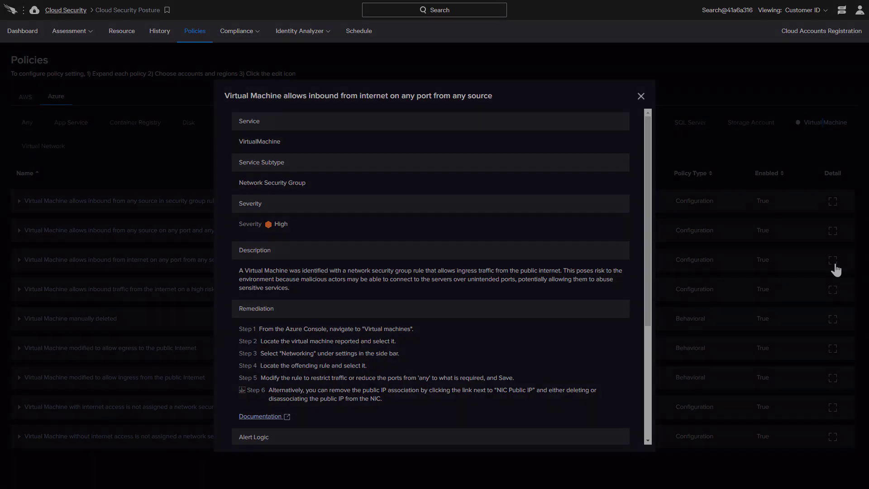
left_click(22, 31)
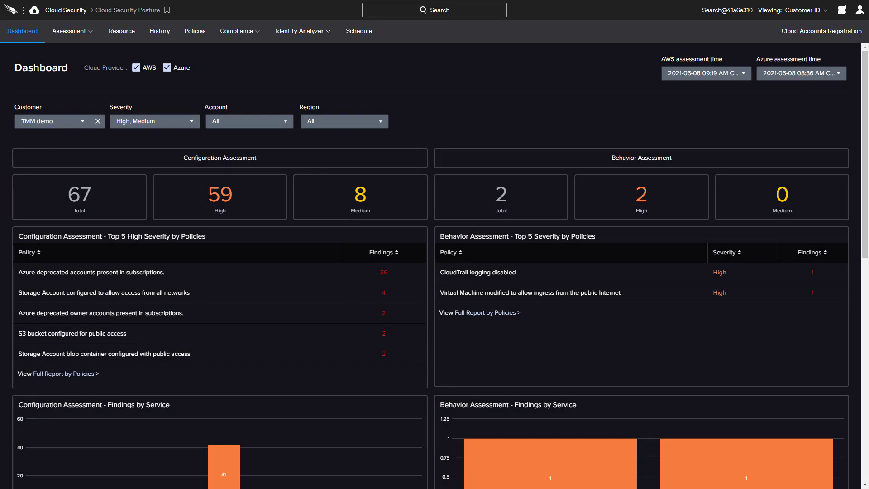